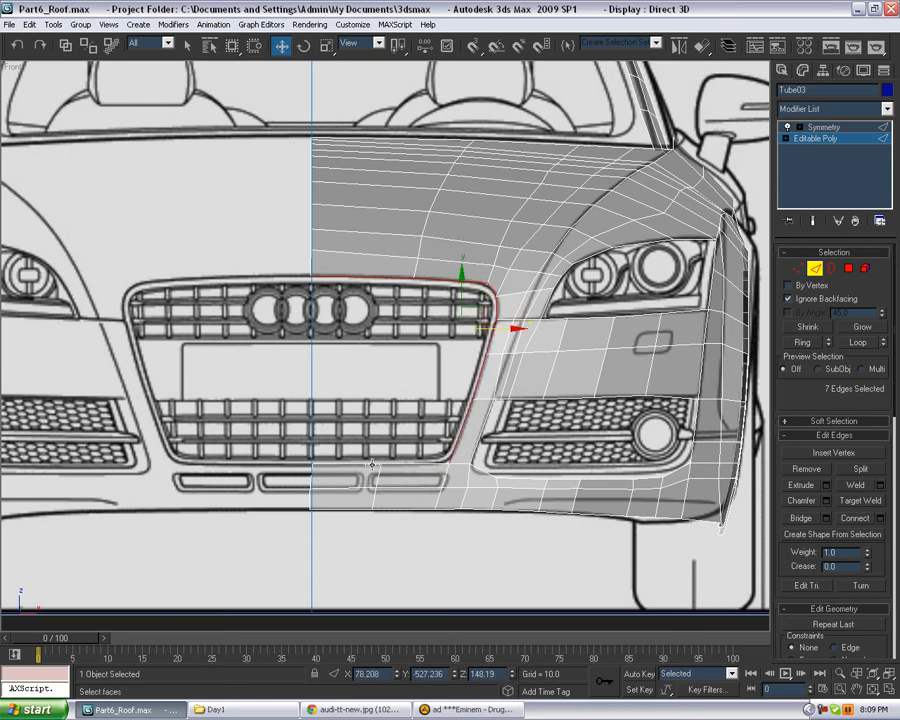
Step: Select the edge loop around the grille opening and convert it to a face selection
click(415, 460)
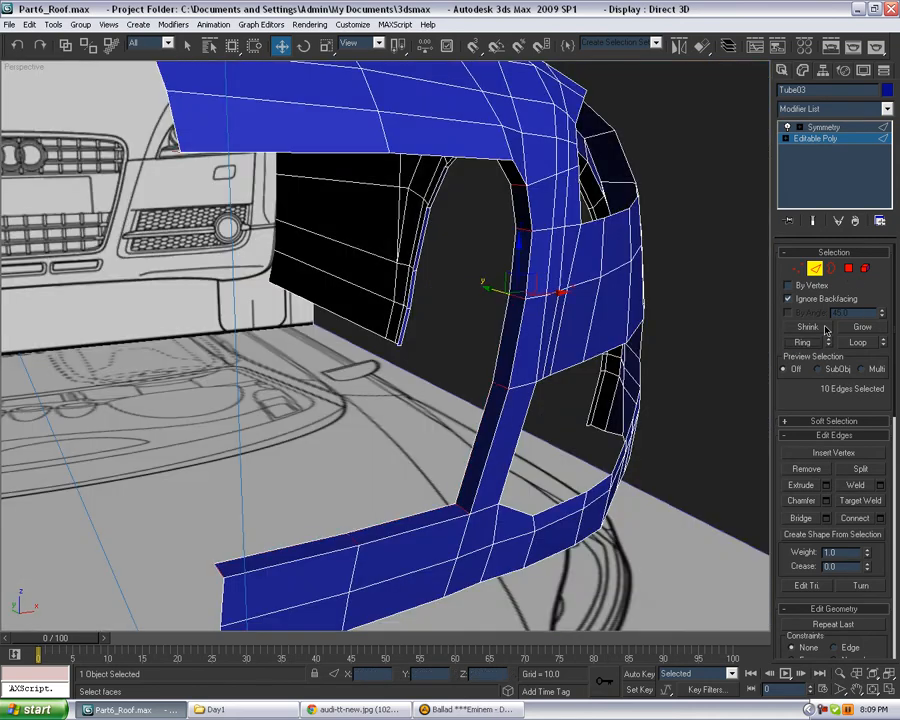
click(847, 268)
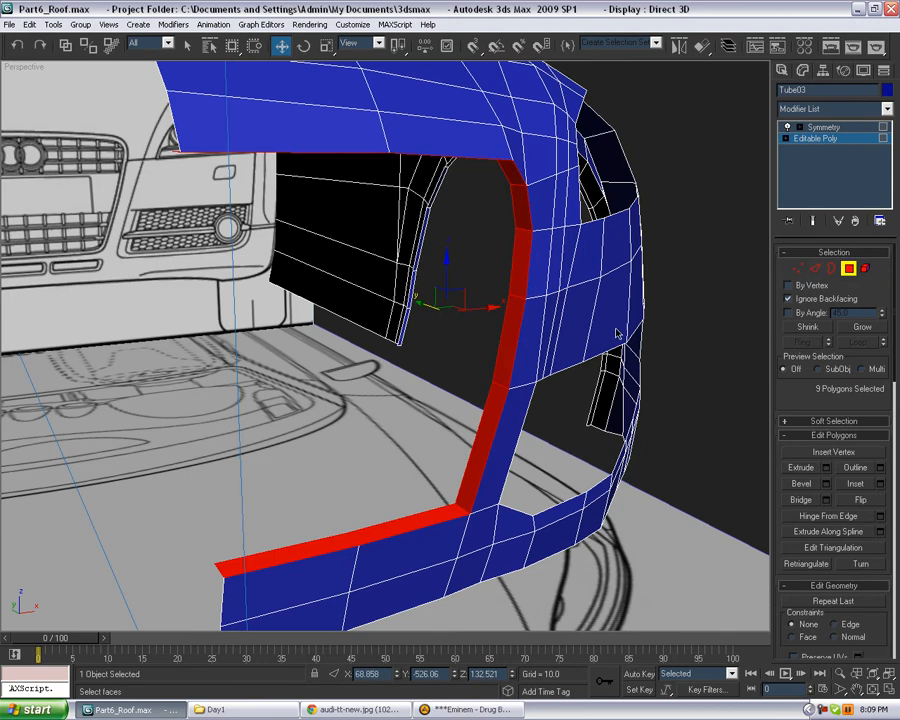
click(327, 46)
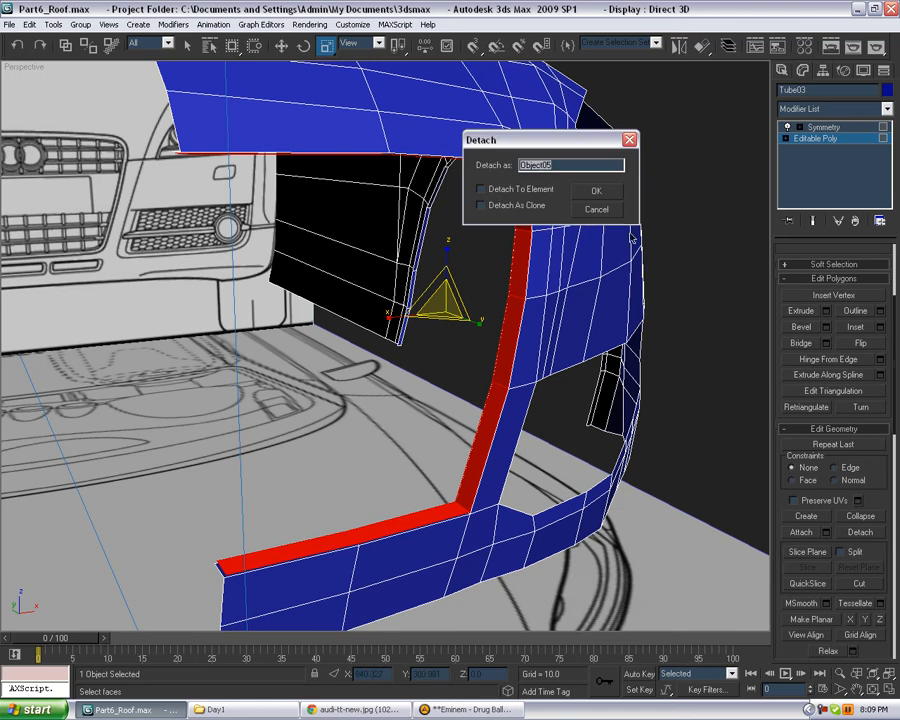
Step: Detach the selected grille-rim faces as a new object named Object05
click(596, 190)
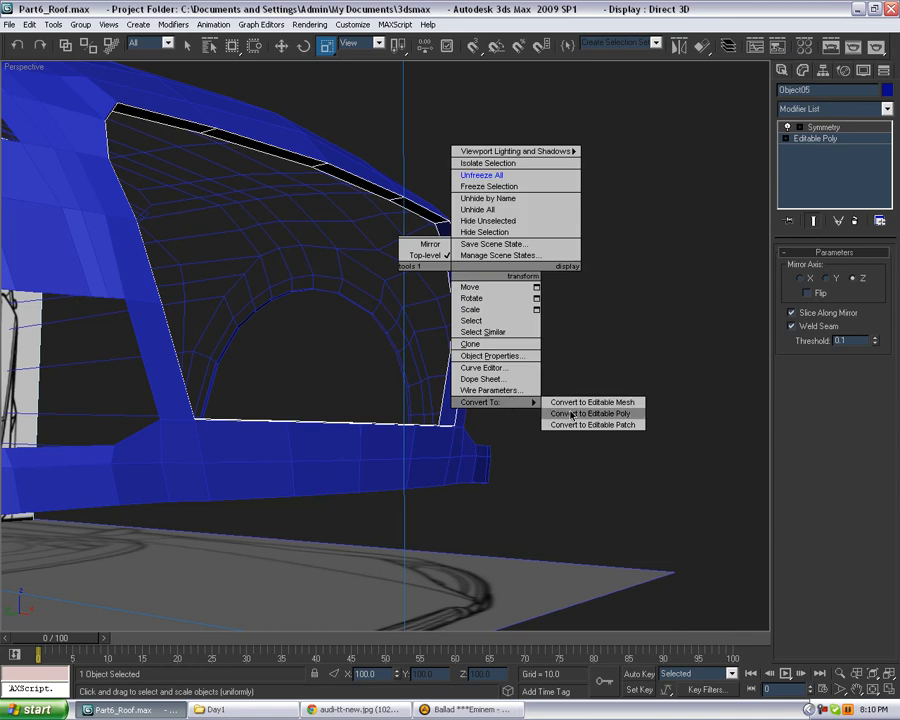
Step: Convert Object05 to Editable Poly and weld its centre-seam vertices
click(590, 413)
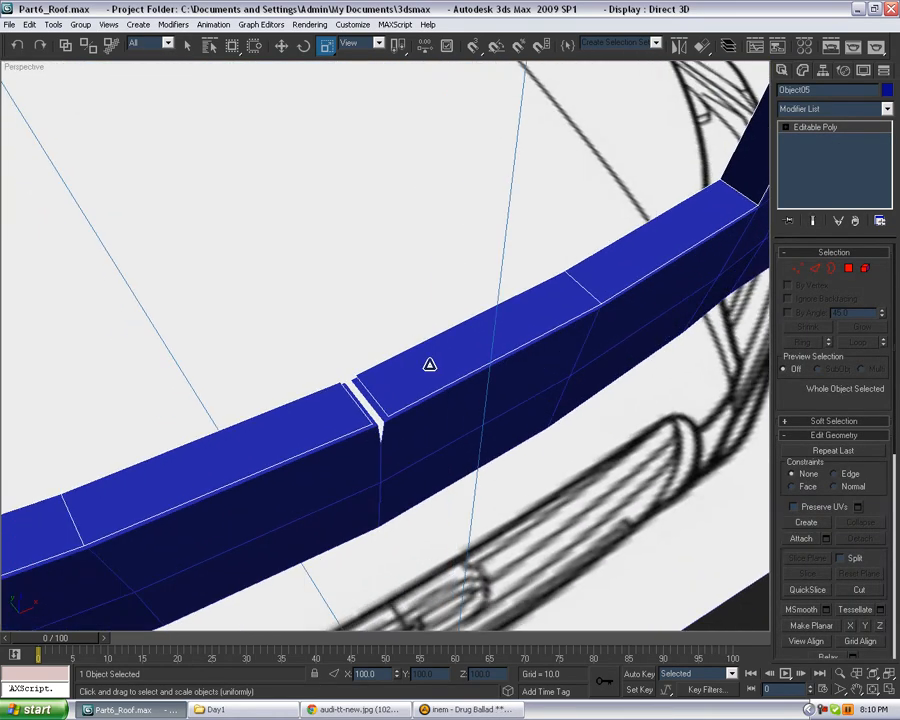
click(799, 268)
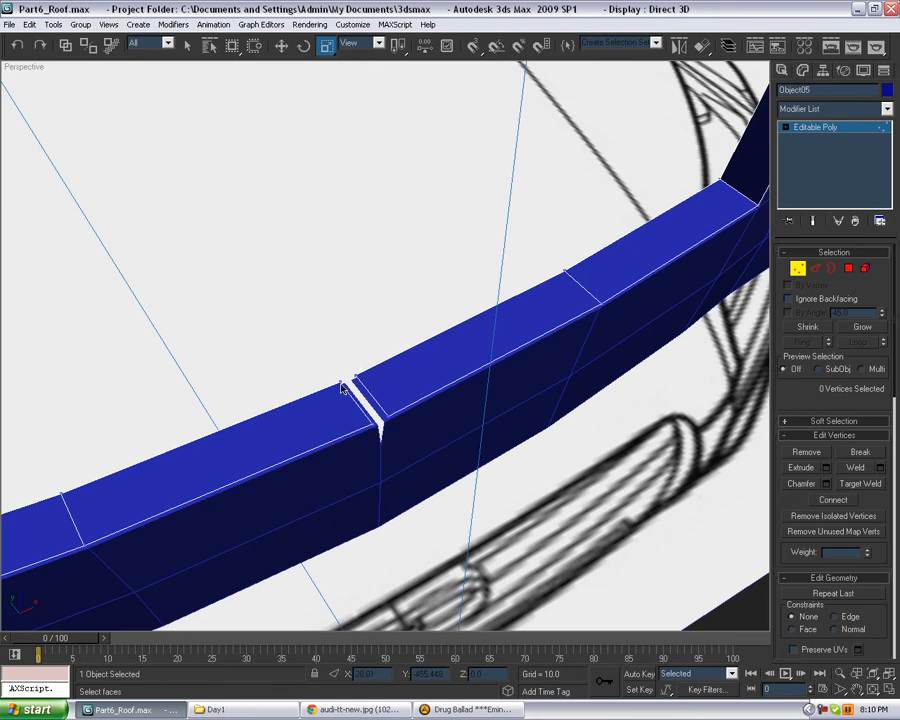
click(852, 467)
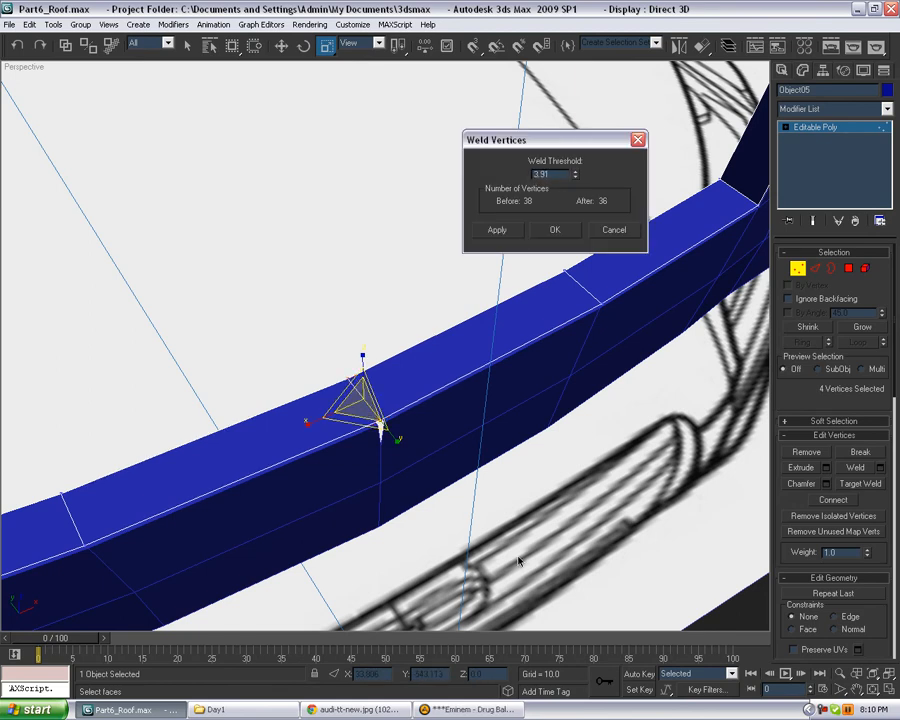
click(554, 229)
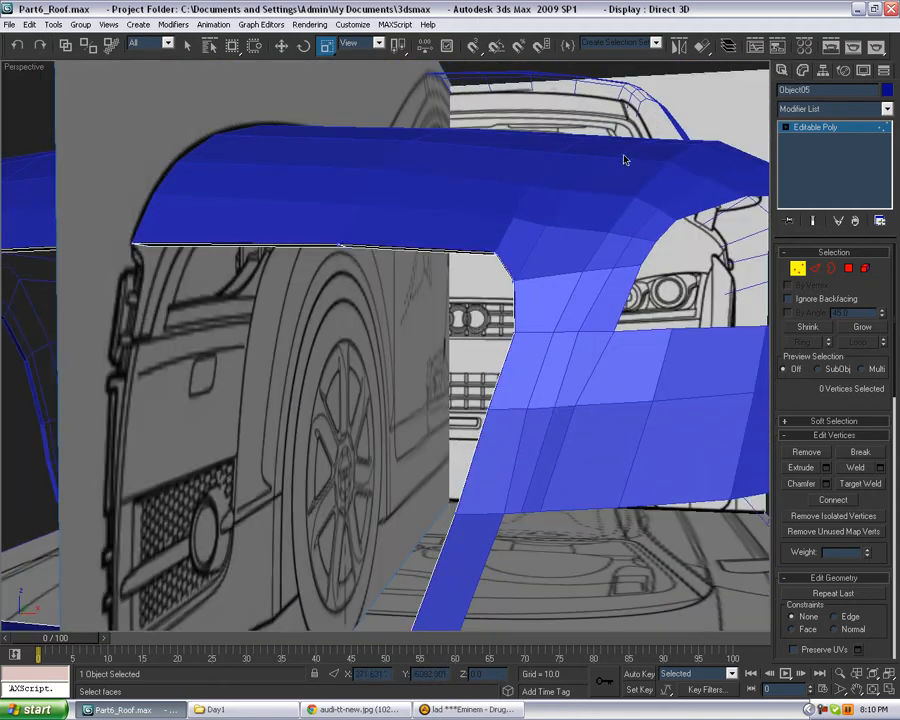
Step: Add a Shell modifier with Outer Amount 1.96 and collapse the frame to Editable Poly
click(884, 108)
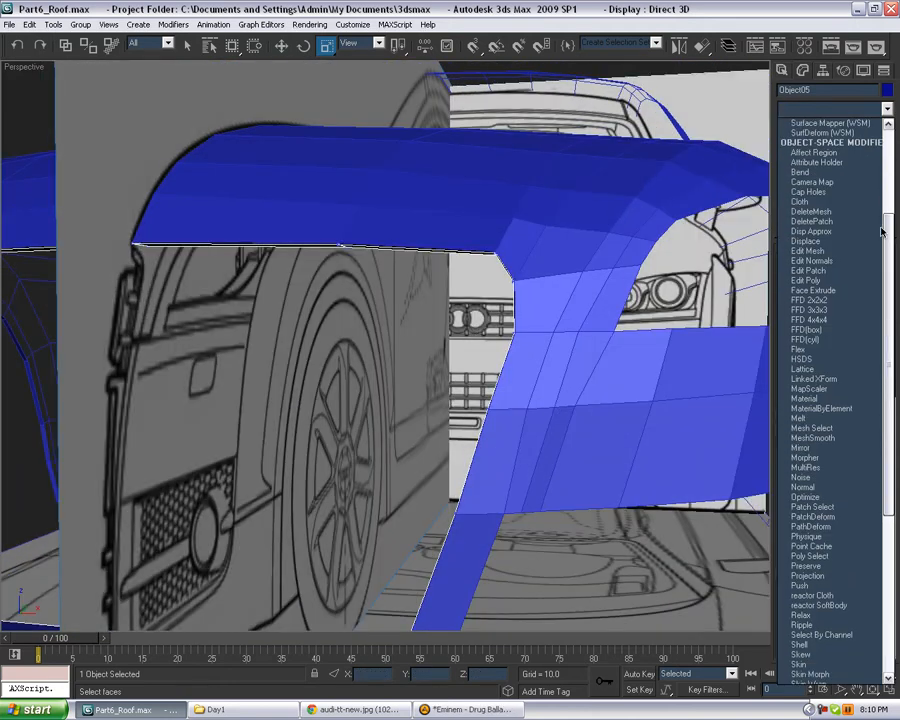
scroll(up, 3)
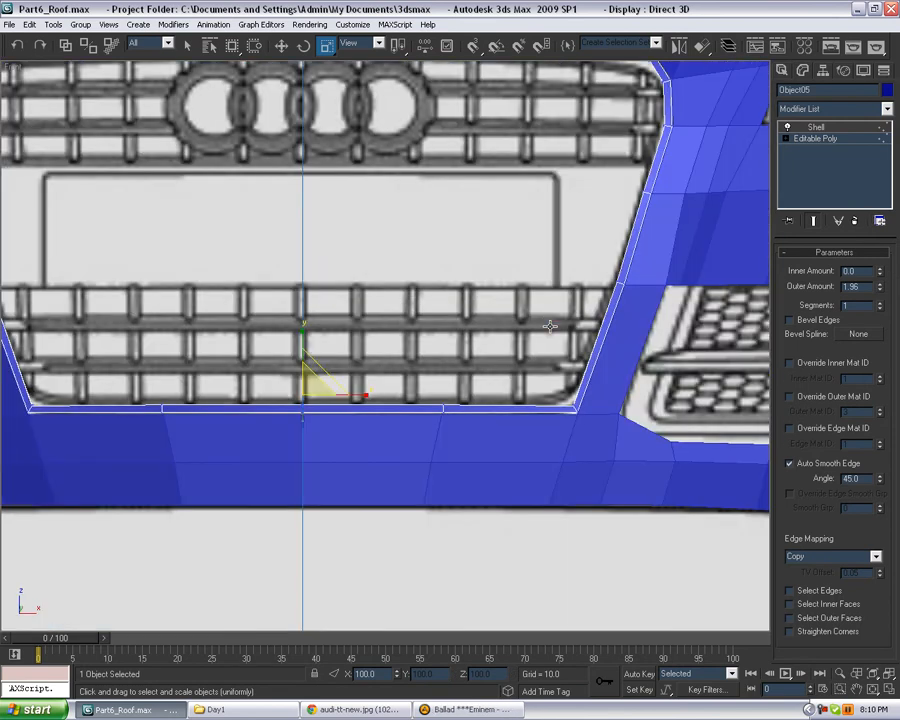
right_click(550, 326)
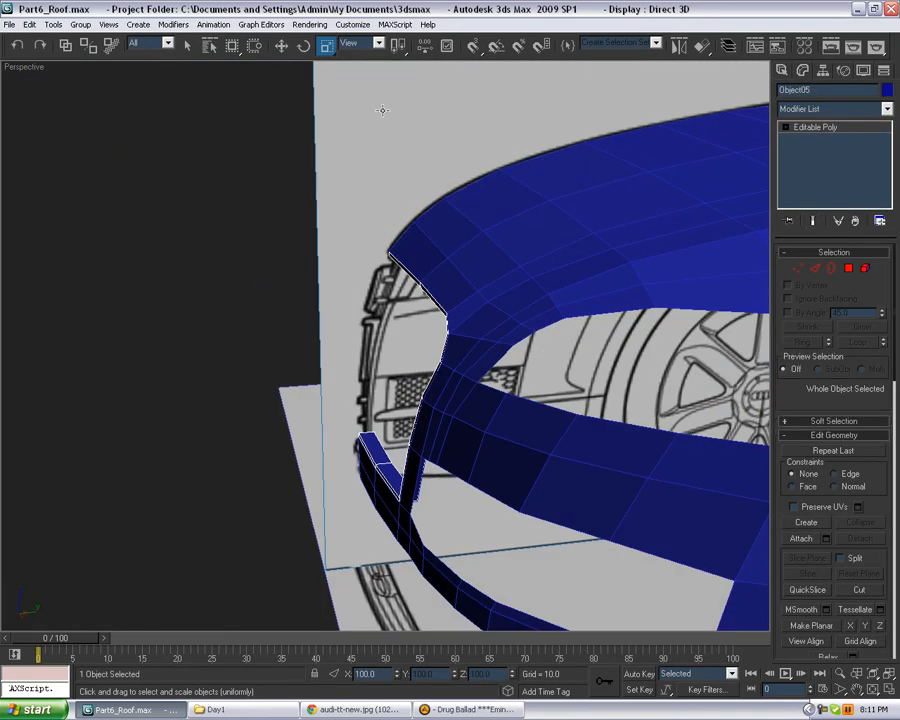
click(282, 46)
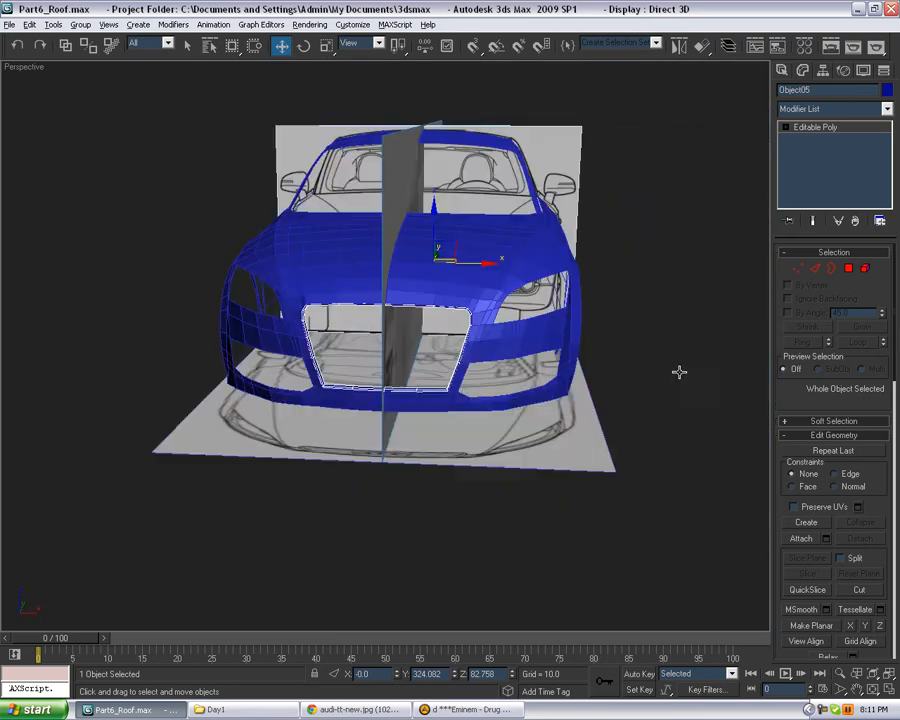
drag(400, 300, 445, 367)
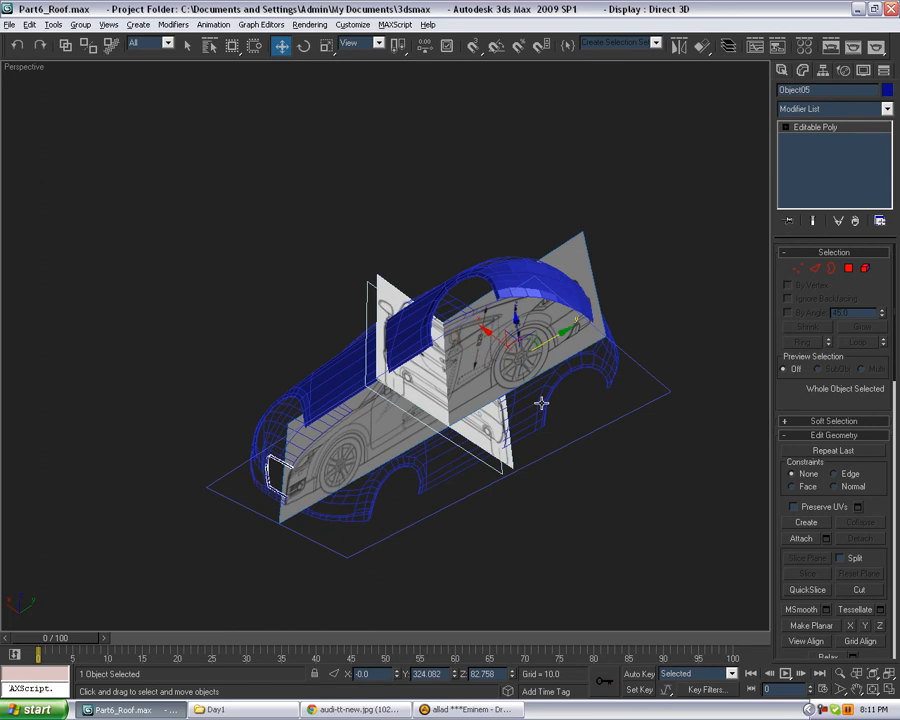
click(802, 70)
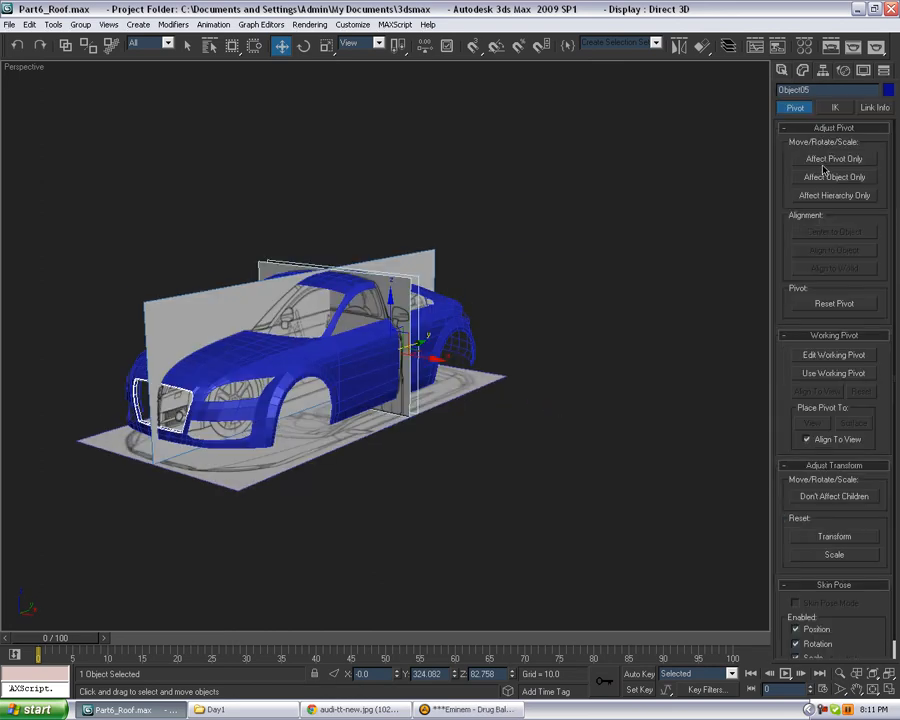
click(801, 70)
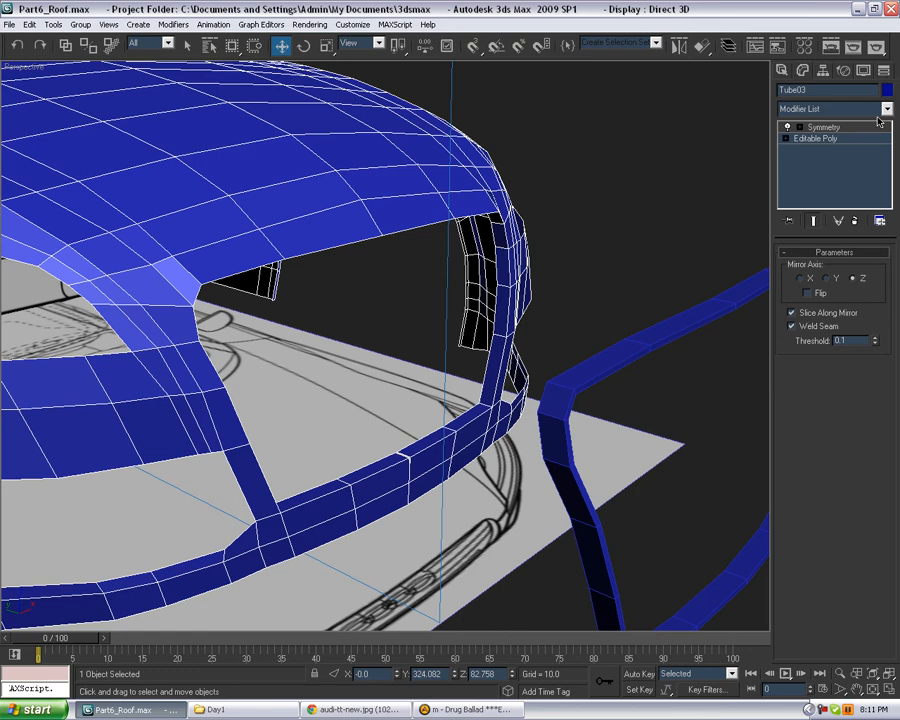
Step: Add TurboSmooth above Symmetry on Tube03, then return to its Editable Poly level
click(884, 108)
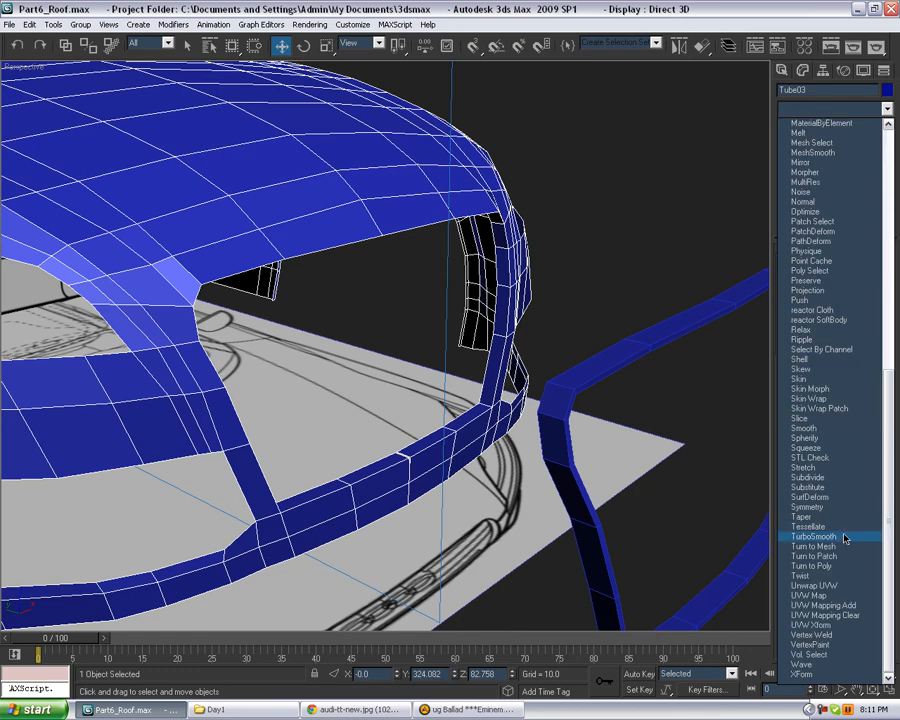
click(812, 536)
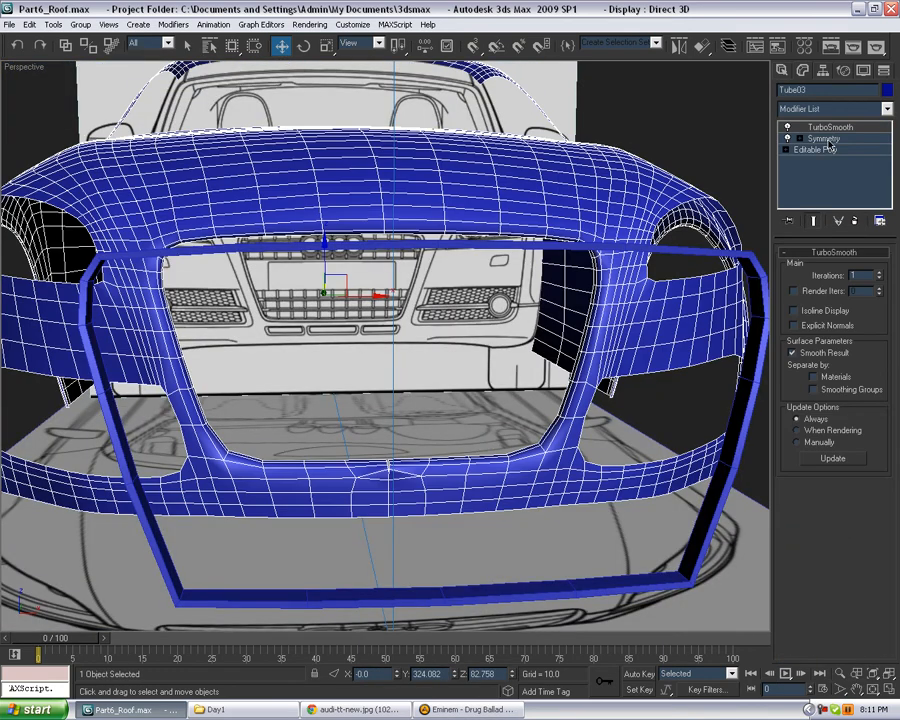
click(814, 149)
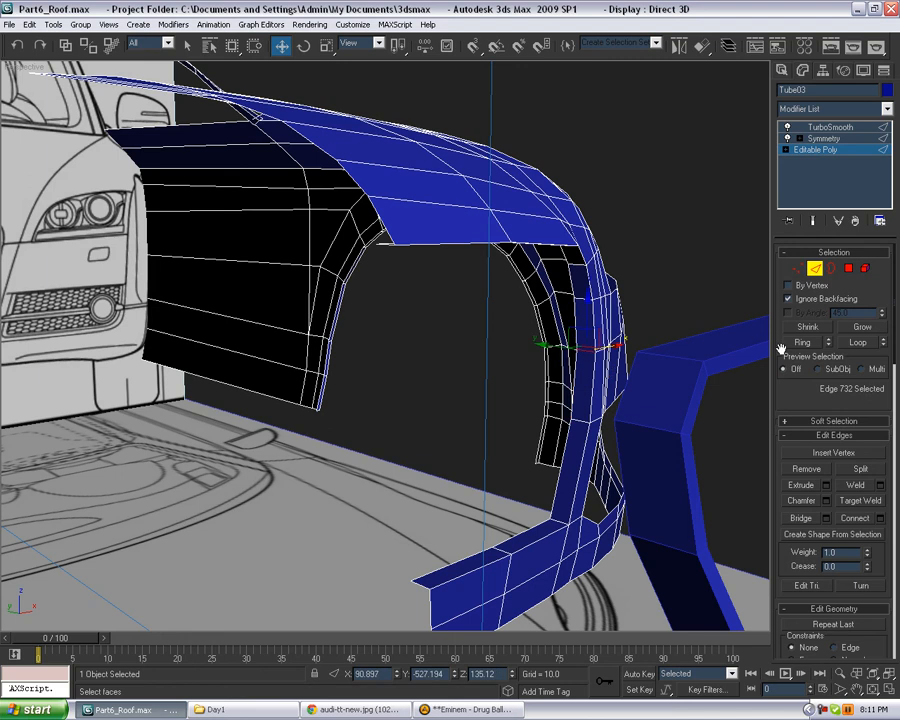
Step: Connect an edge loop with Slide -70 and set TurboSmooth Iterations to 2
click(855, 518)
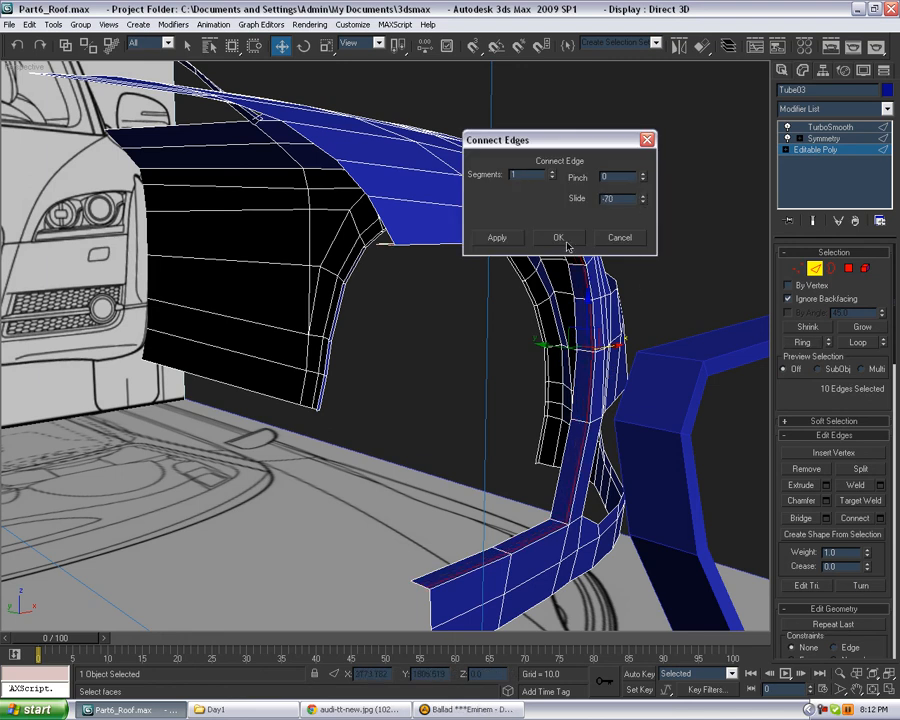
click(559, 237)
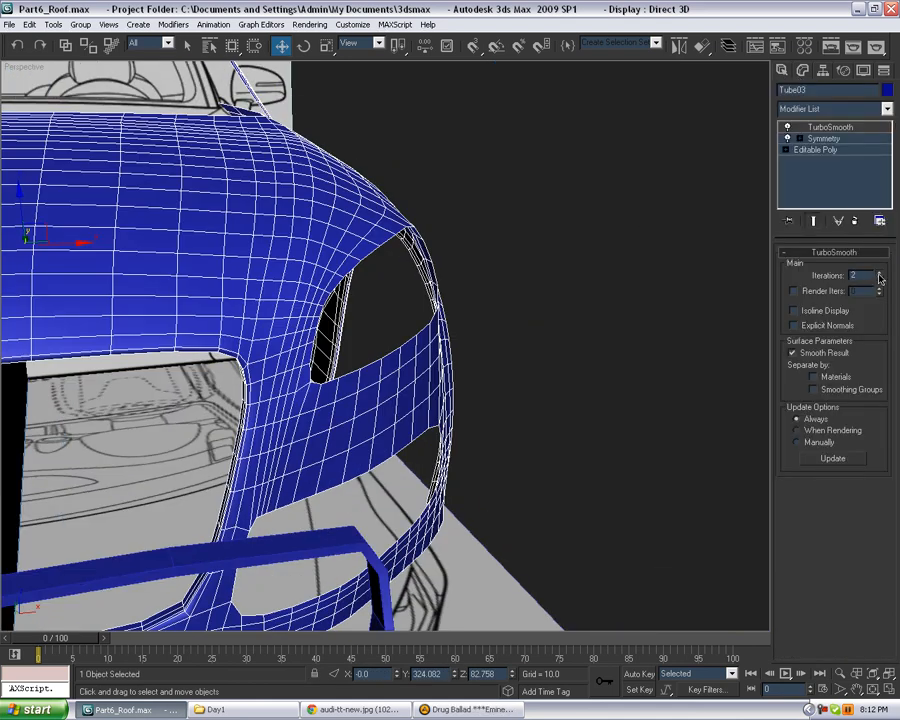
click(795, 310)
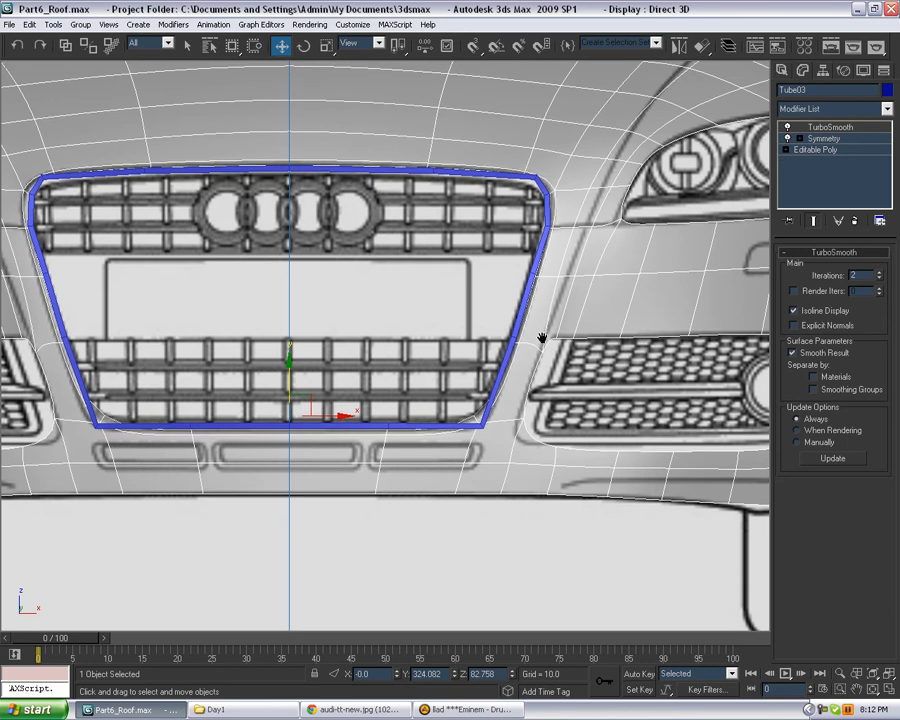
Step: Enable Isoline Display, select the grille-opening edges, and orbit the Perspective view
click(814, 150)
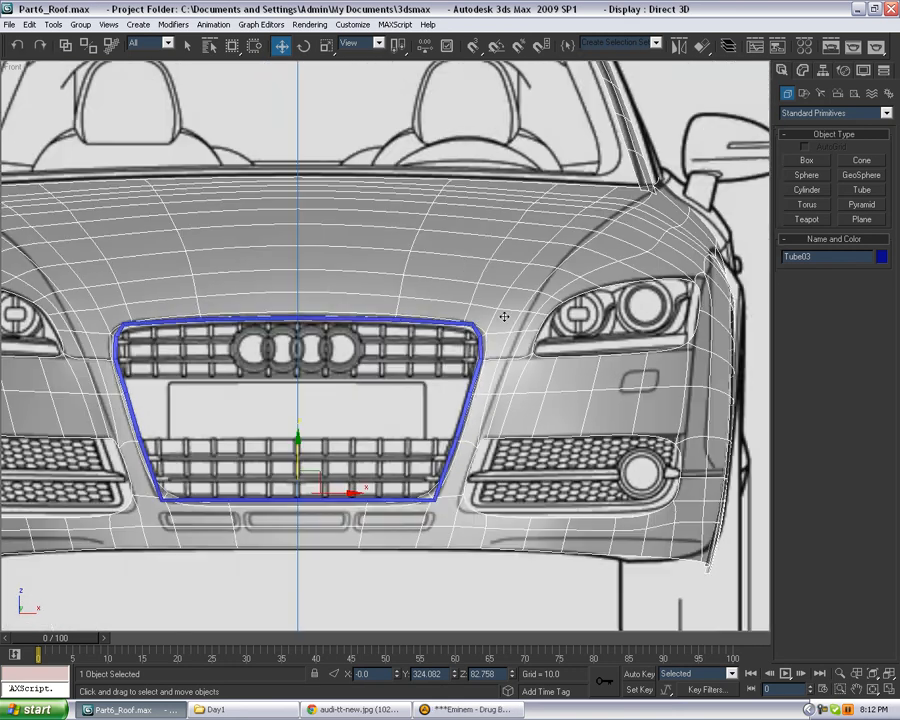
scroll(down, 3)
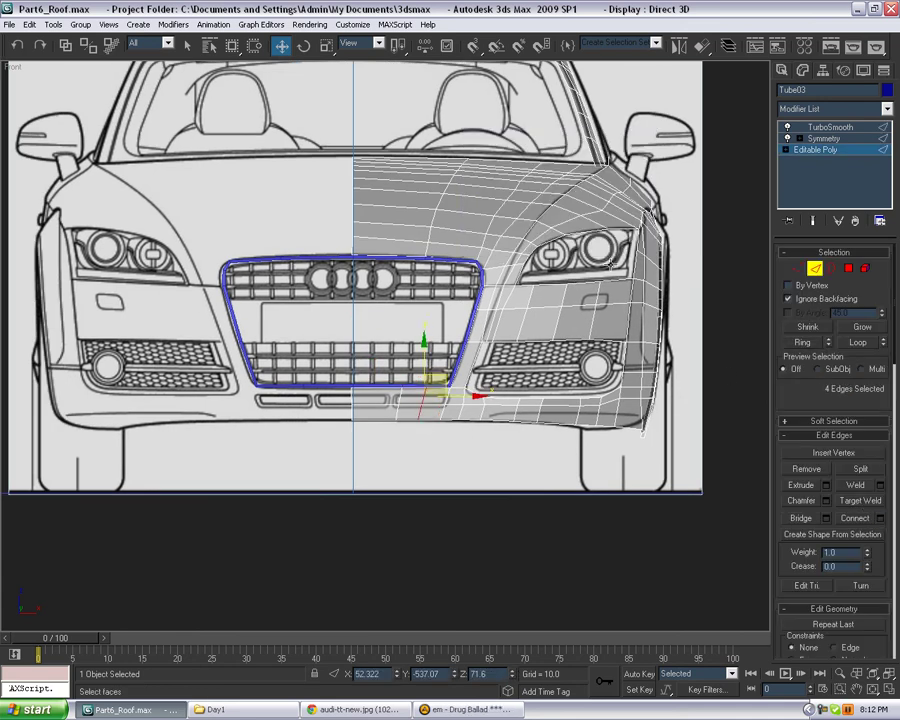
click(782, 70)
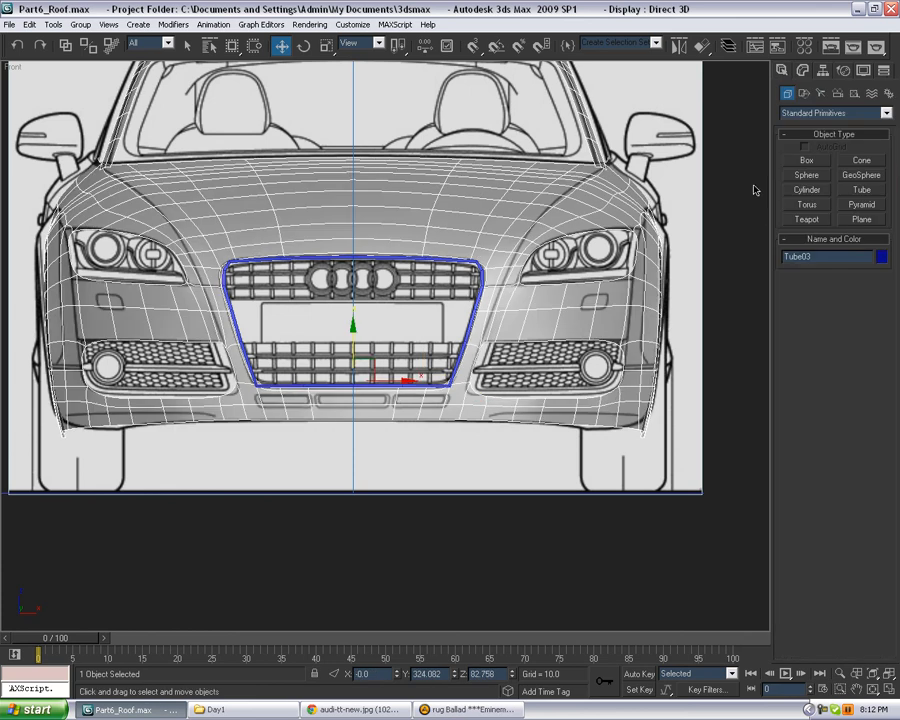
mouse_move(456, 410)
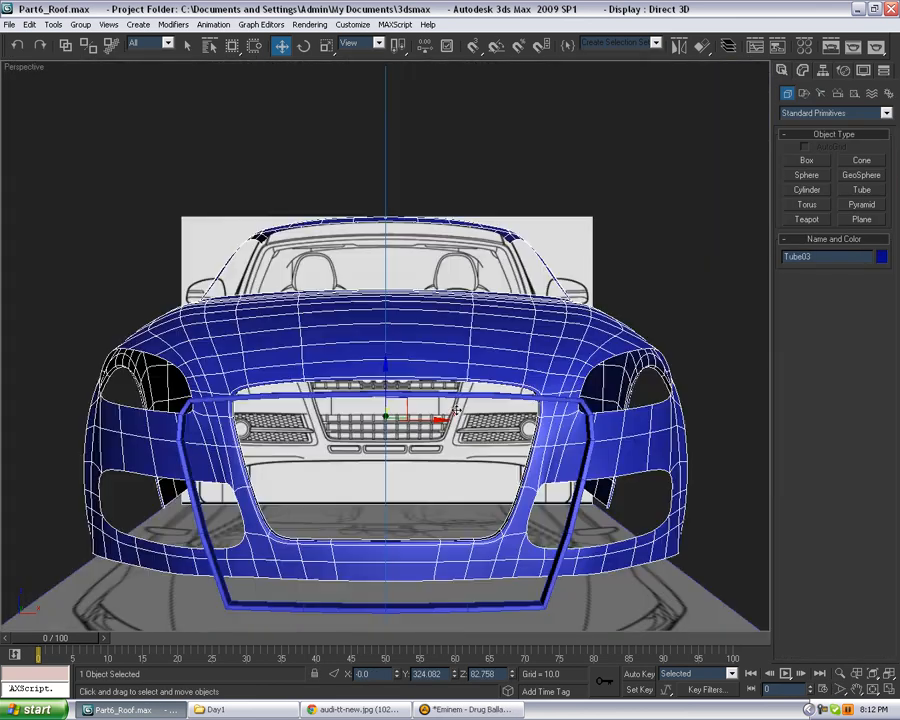
drag(400, 400, 700, 500)
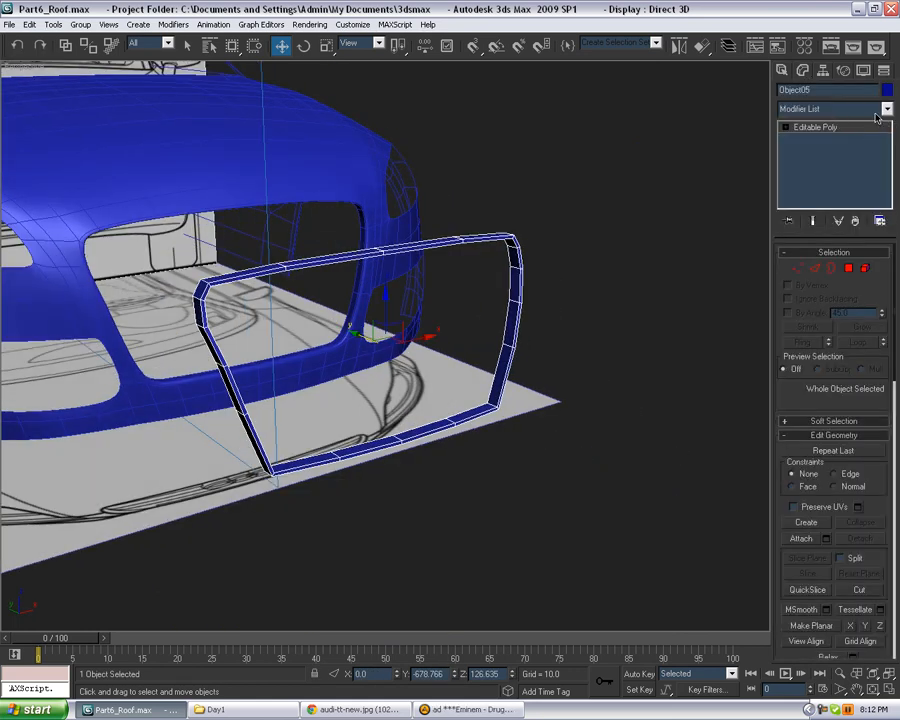
Step: Connect edge loops on Object05 (Segments 2, Pinch 26) and ring-select an edge
click(816, 268)
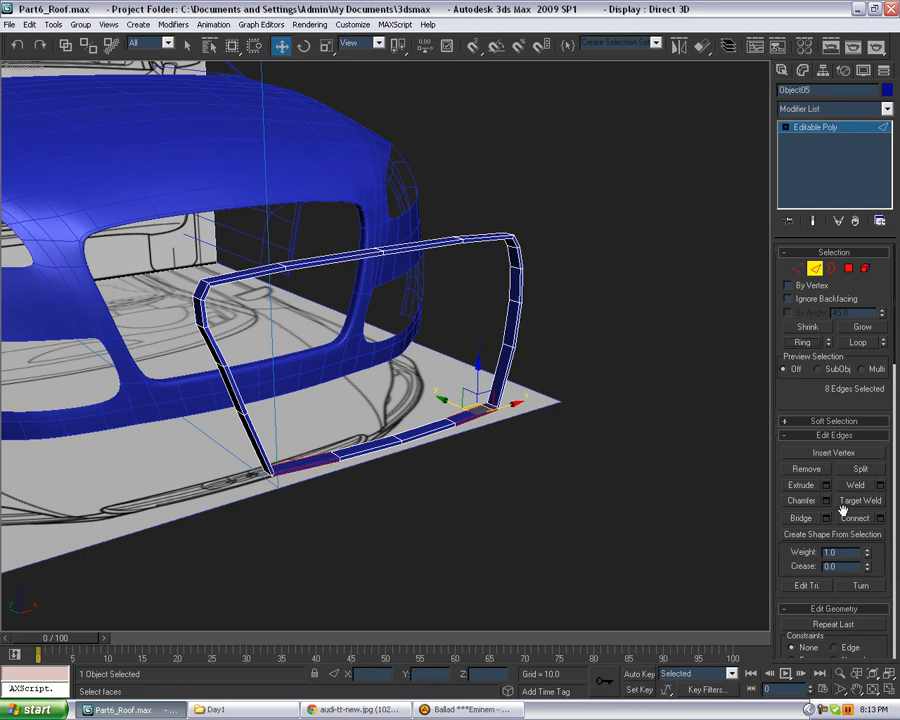
click(879, 518)
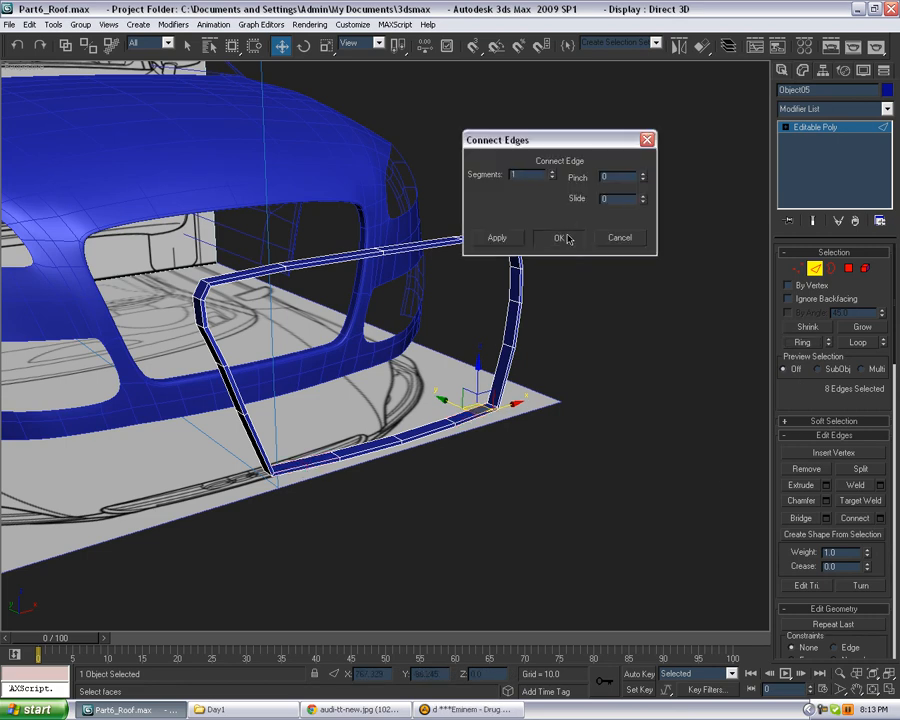
click(561, 237)
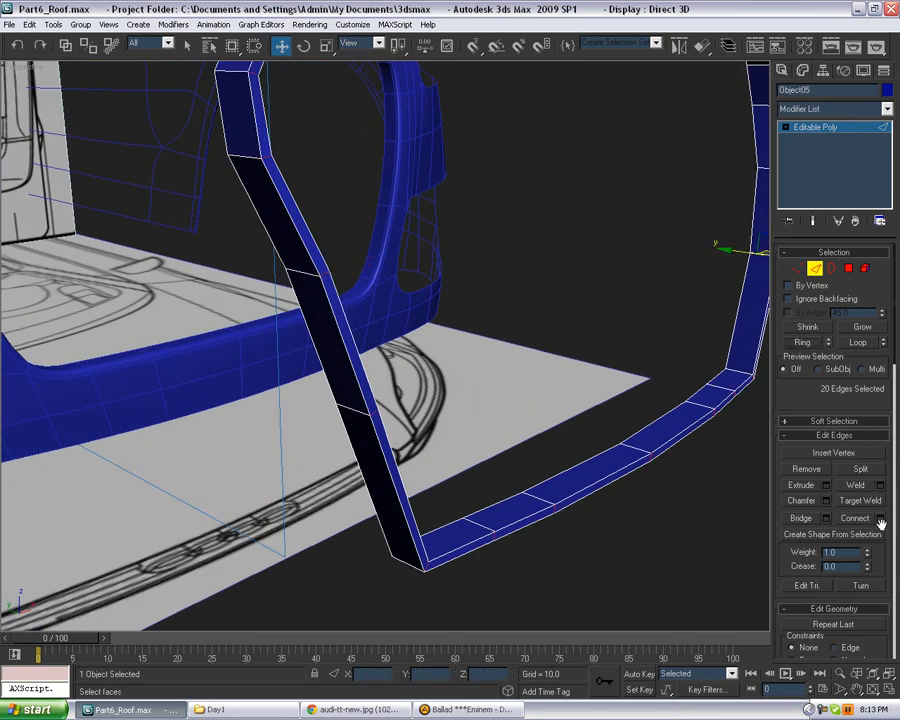
click(880, 518)
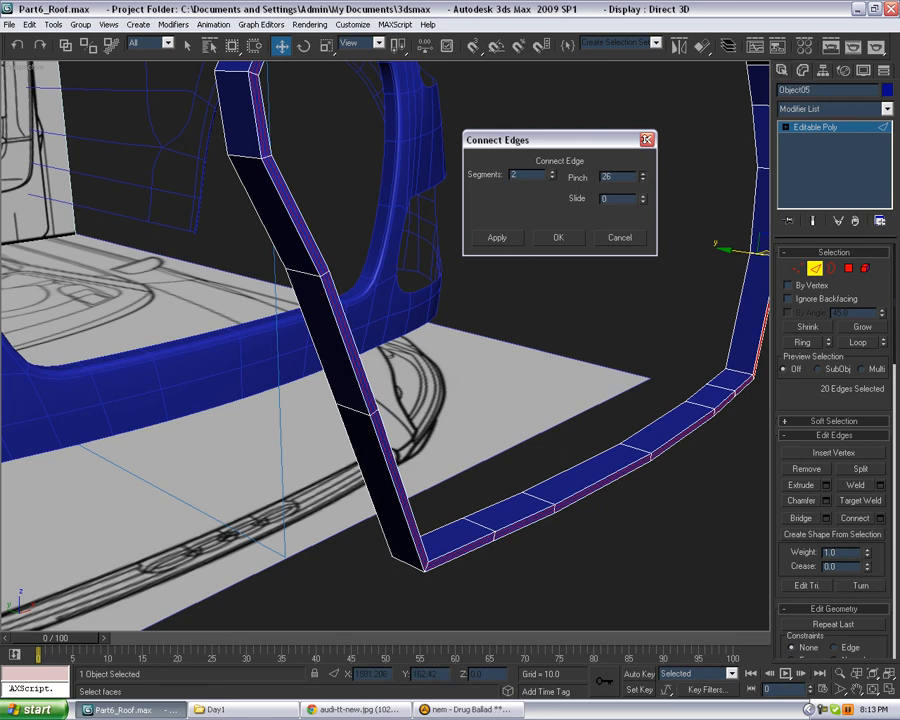
click(559, 237)
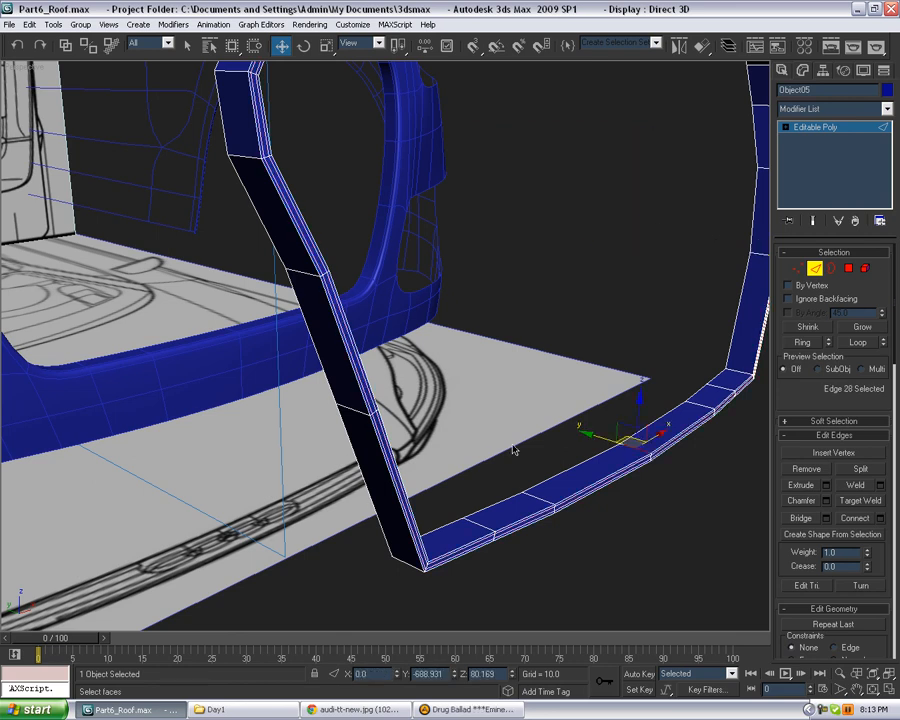
click(801, 342)
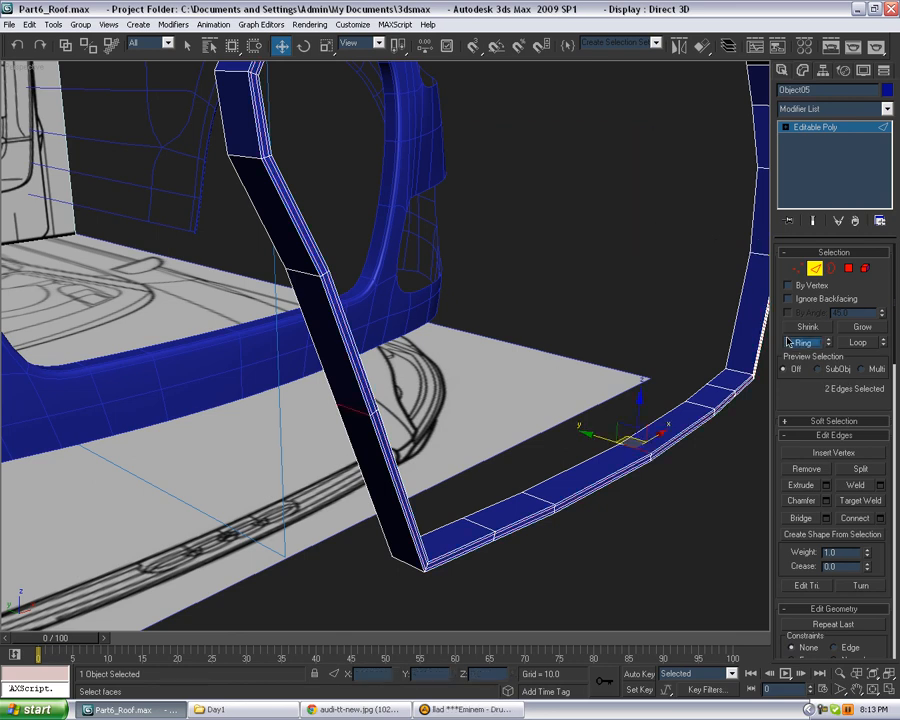
click(880, 518)
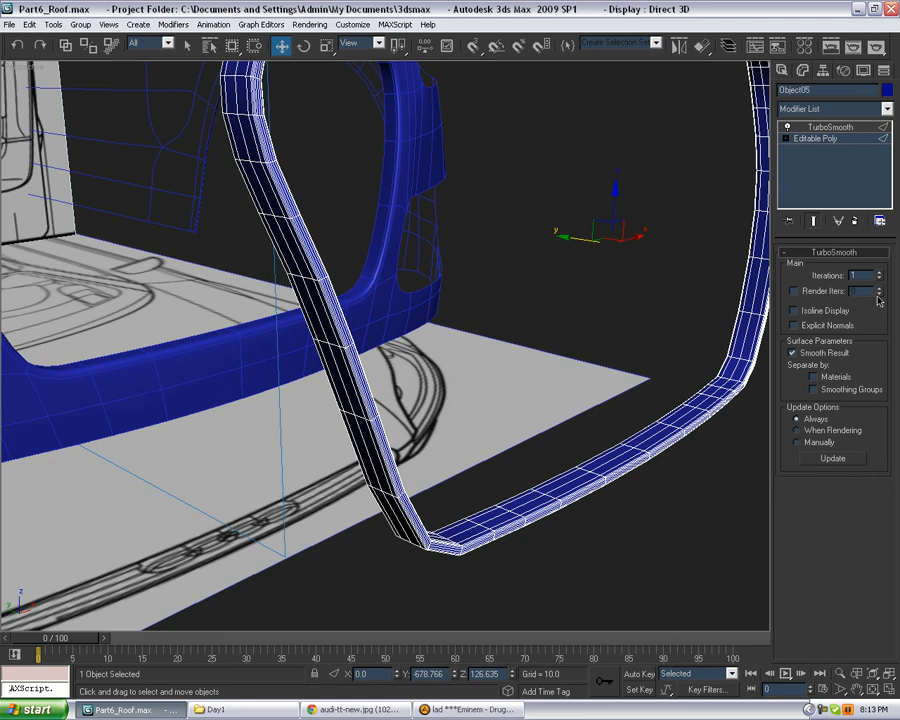
Step: TurboSmooth Object05, orbit the view, and enter Vertex mode to position it
click(878, 273)
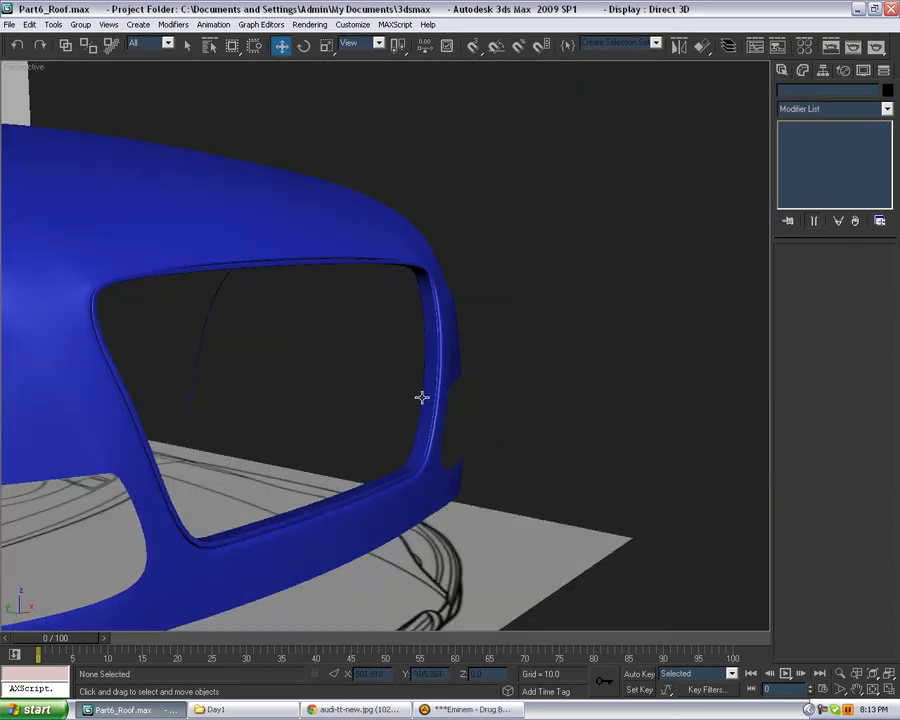
click(320, 375)
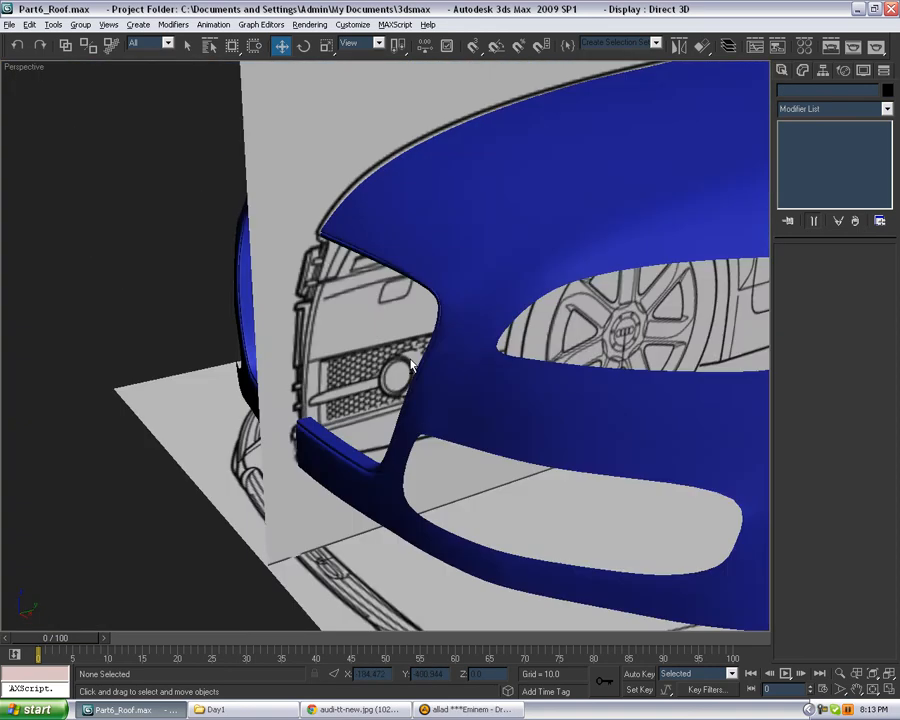
drag(410, 365, 497, 363)
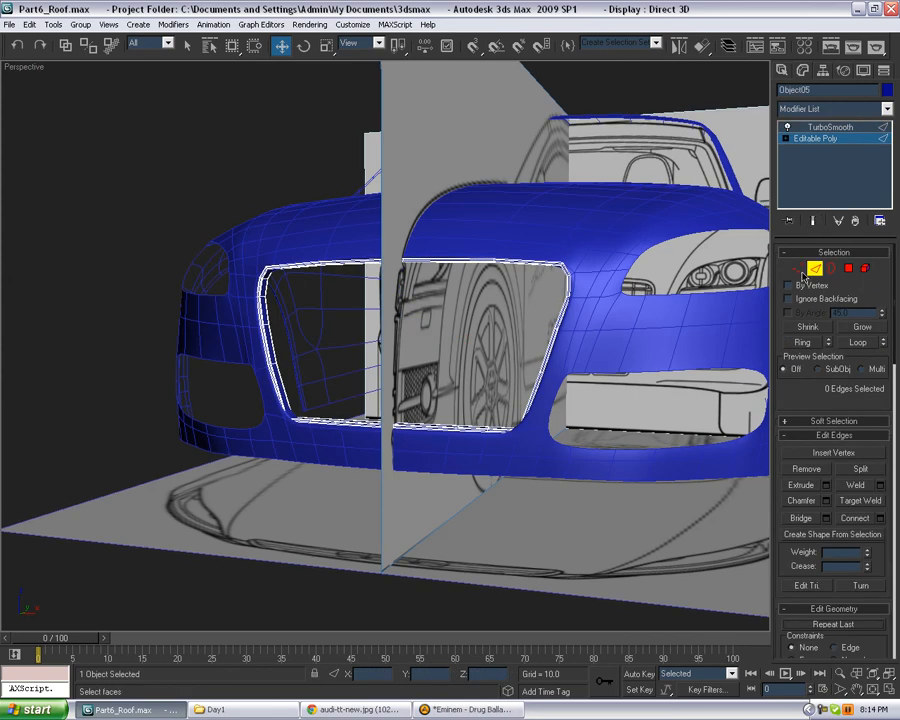
click(800, 268)
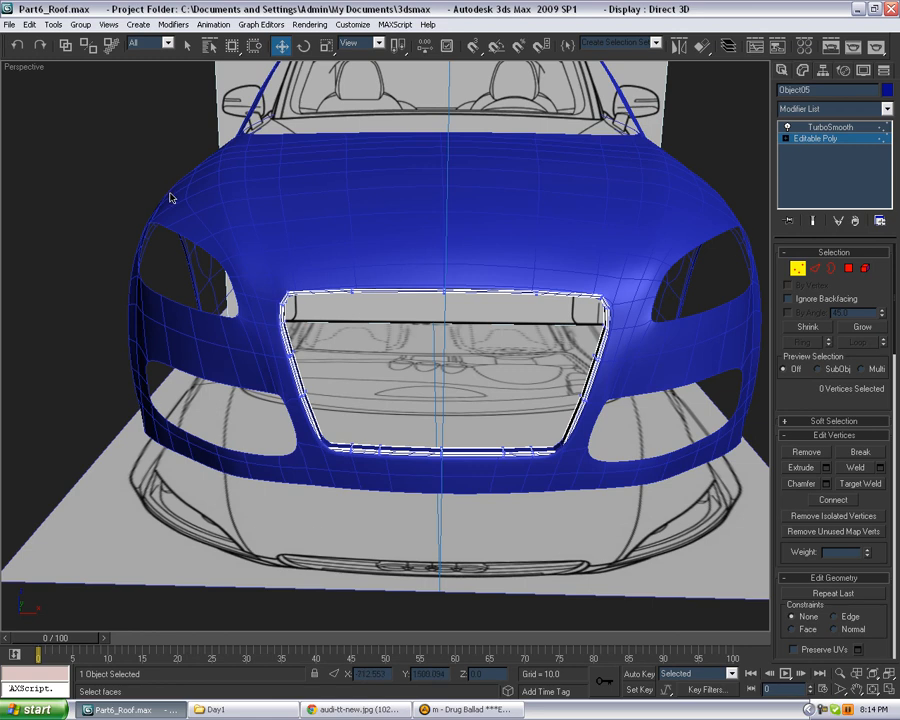